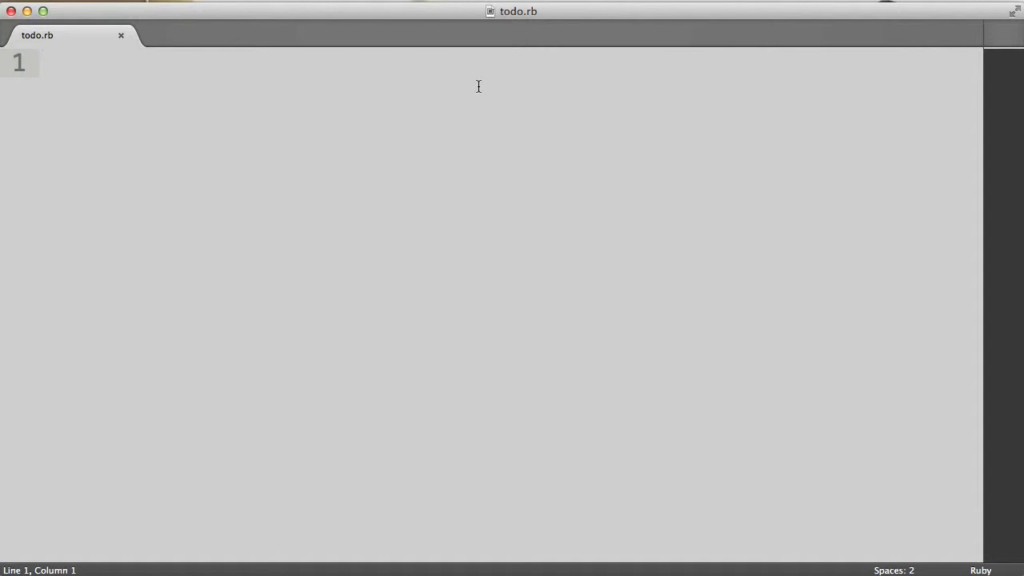
mouse_move(414, 118)
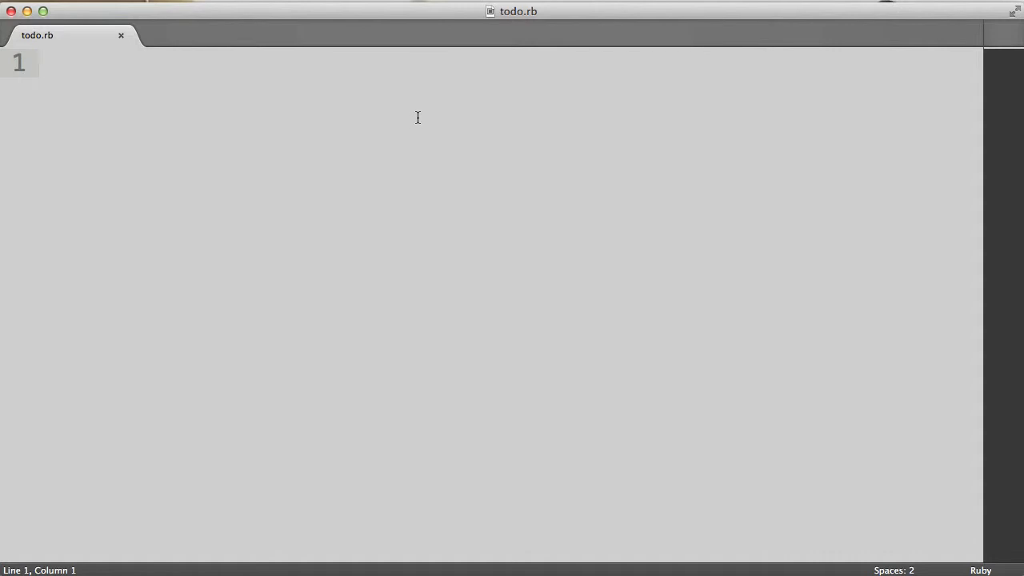
Write puts "Welcome to the TODO app! Enter 3 tasks:" as the script's opening message
type("puts")
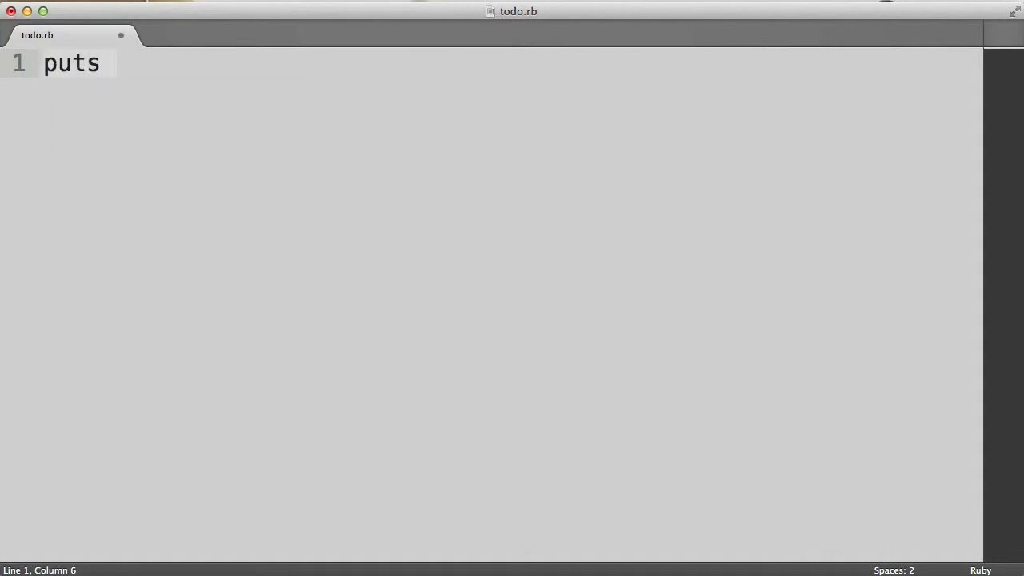
type("\"Welcome \"")
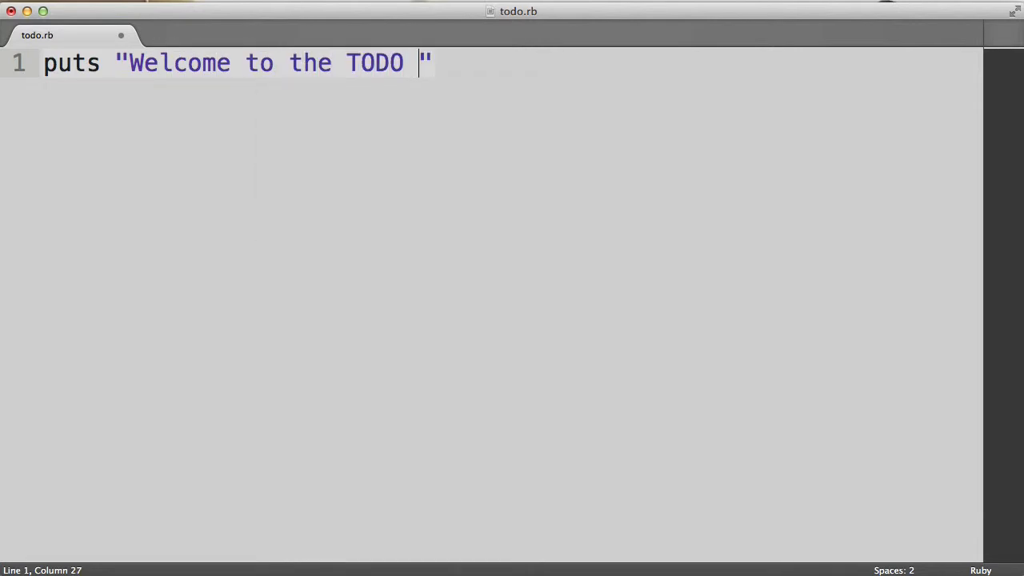
type("app!")
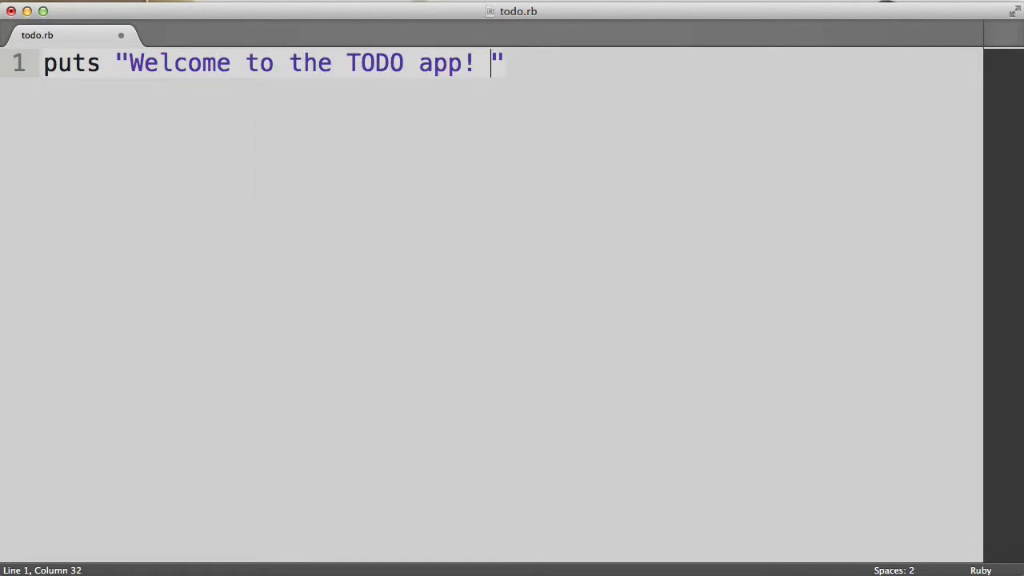
type("Enter 3 tasks:")
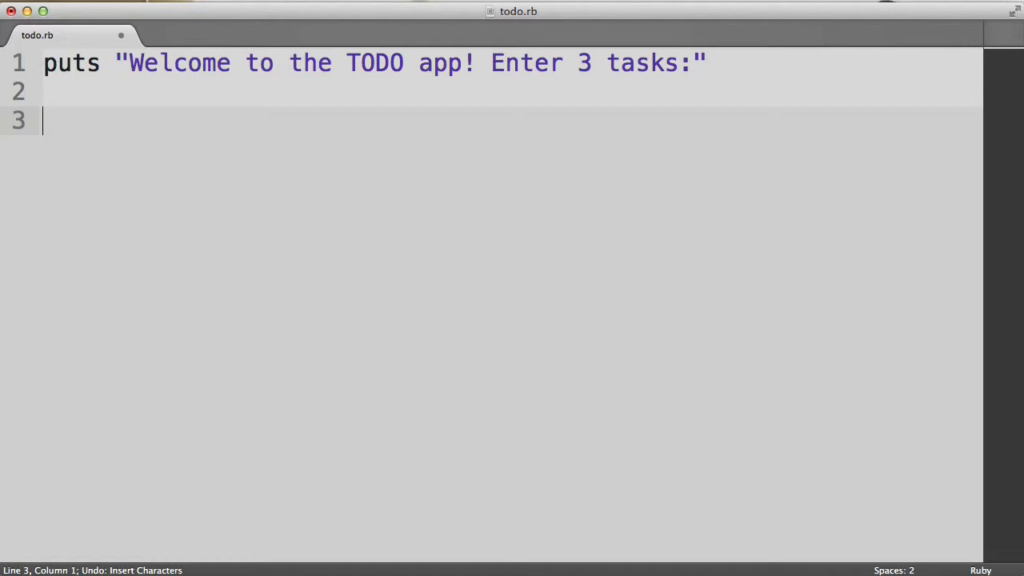
Add a 3.times do loop that prints "Enter a task:" and reads task = gets.chomp
type("3.times do")
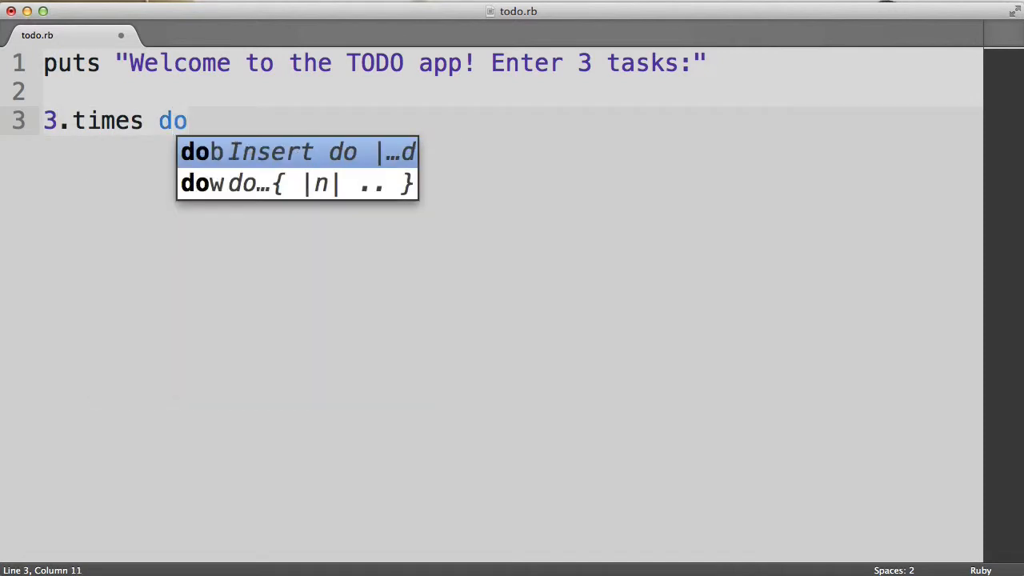
type("e")
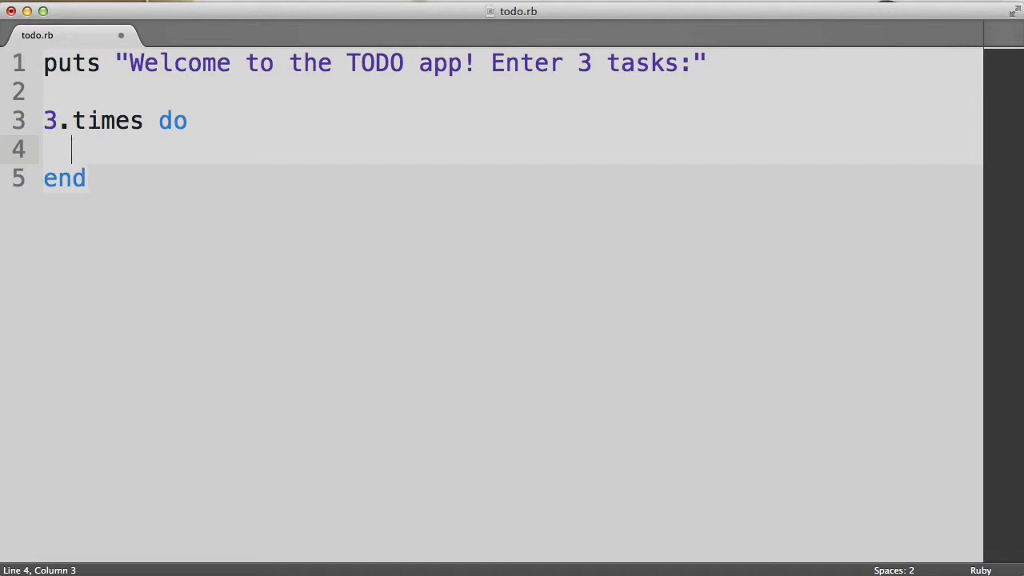
type("puts")
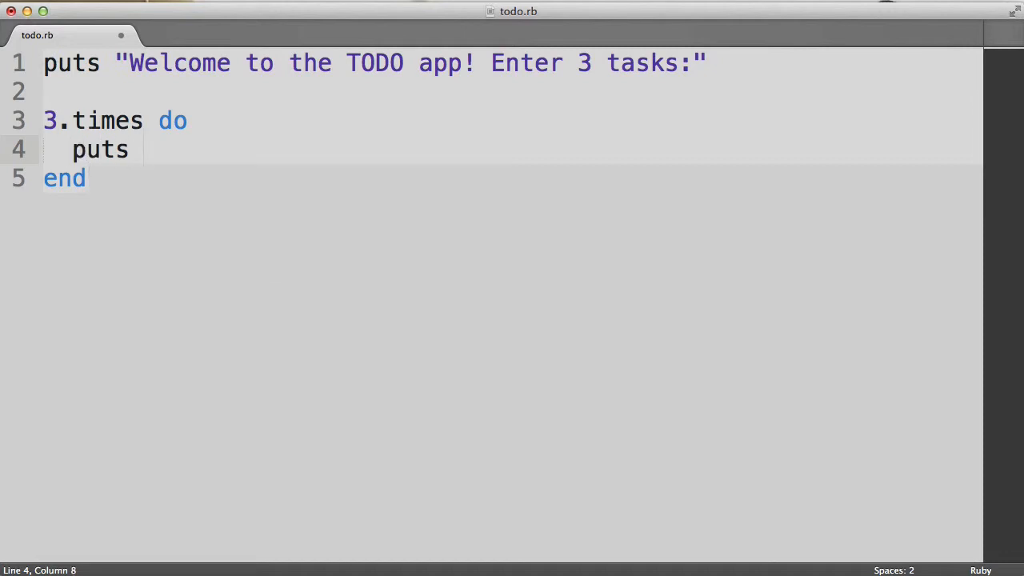
type("\"\"")
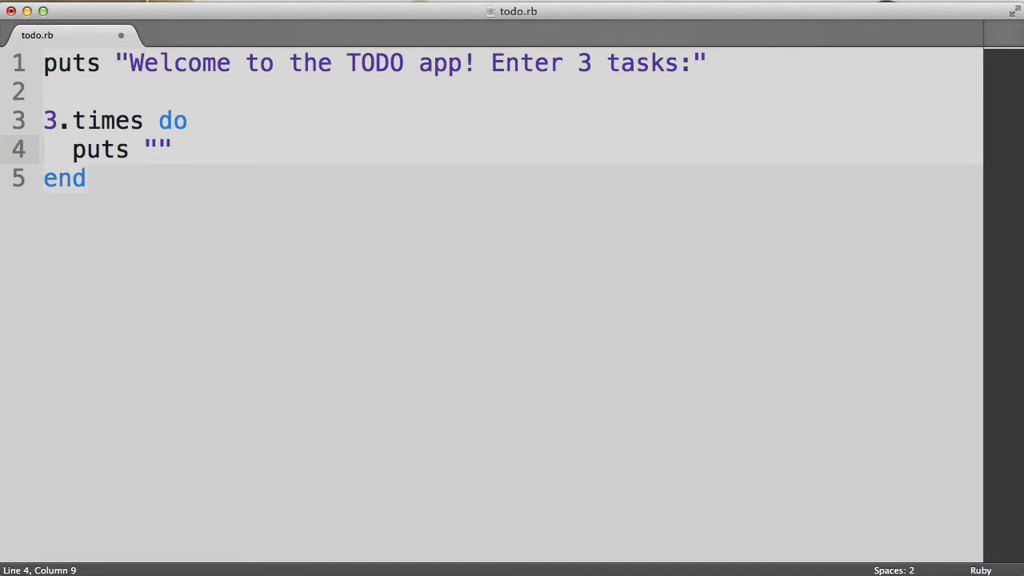
type("Enter as")
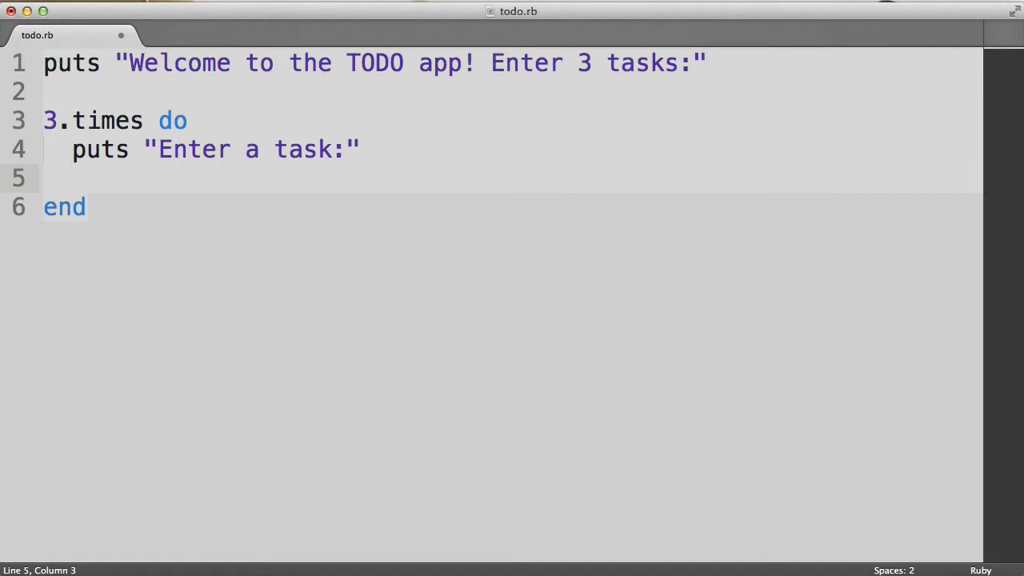
type("task")
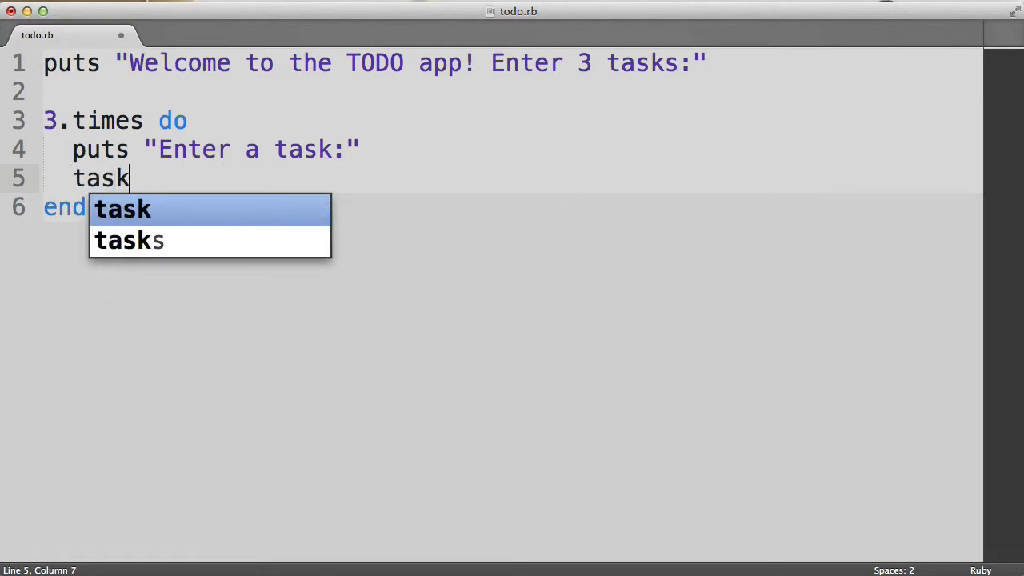
type("=")
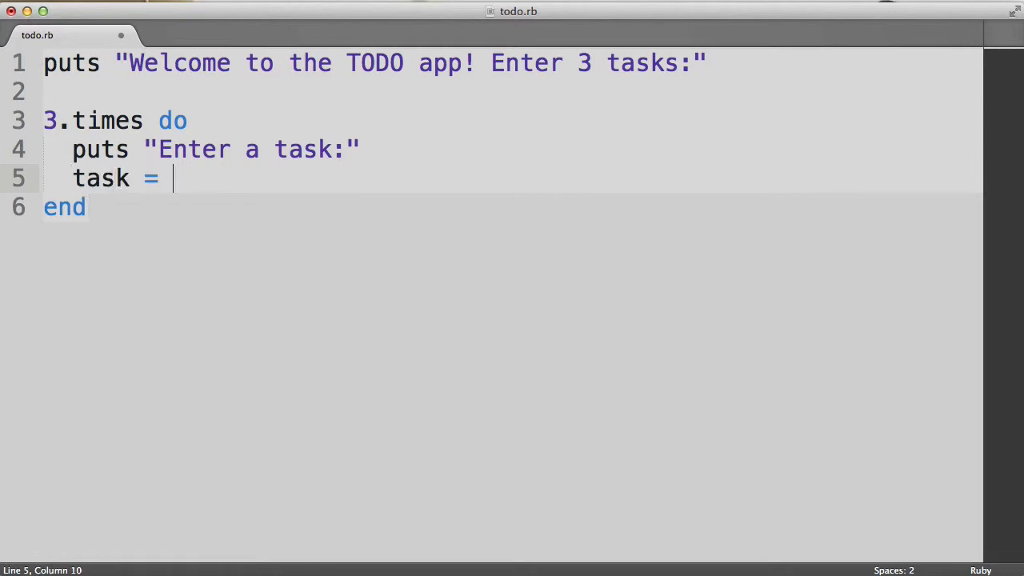
type("gets.chomp")
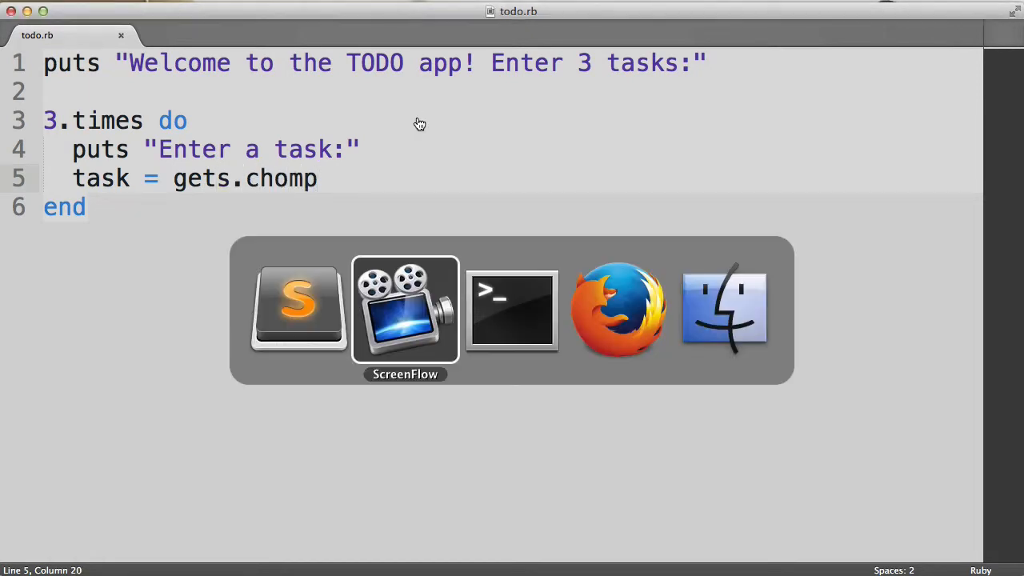
Run ruby todo.rb in Terminal and enter mow the lawn, paint neighbor's car, feed the pig
left_click(512, 311)
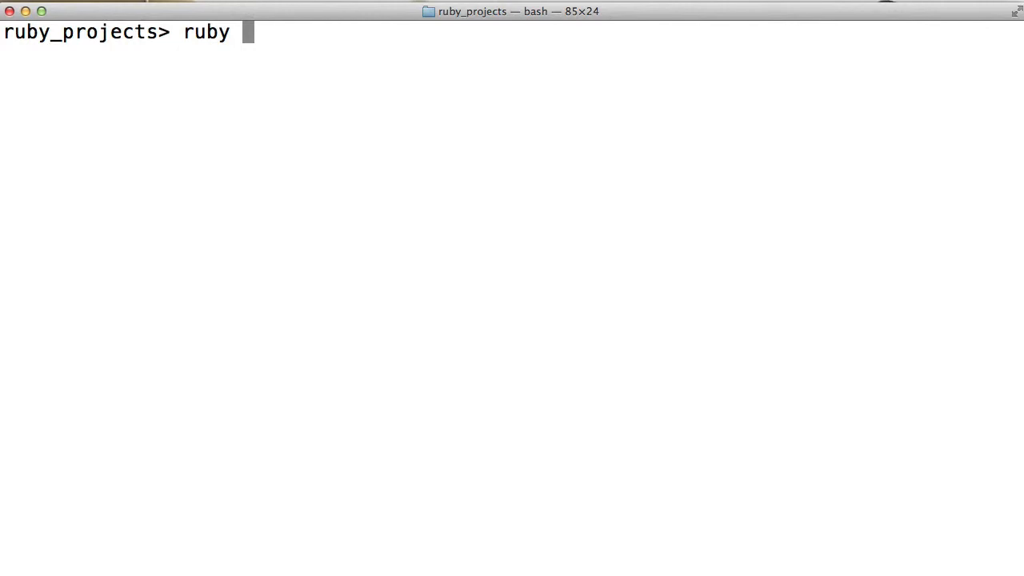
type("todo.rb")
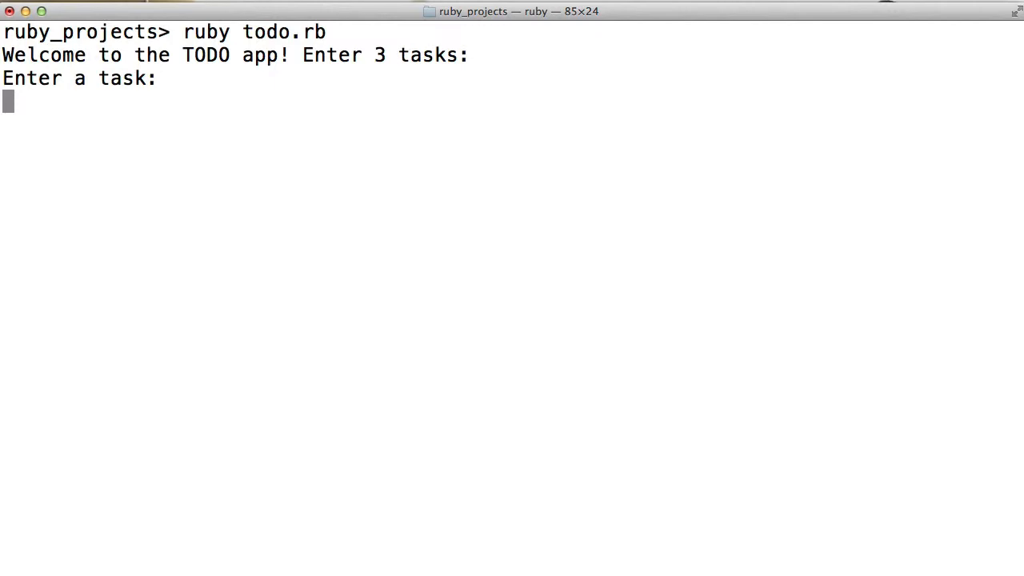
type("mow the lawn")
type("paint")
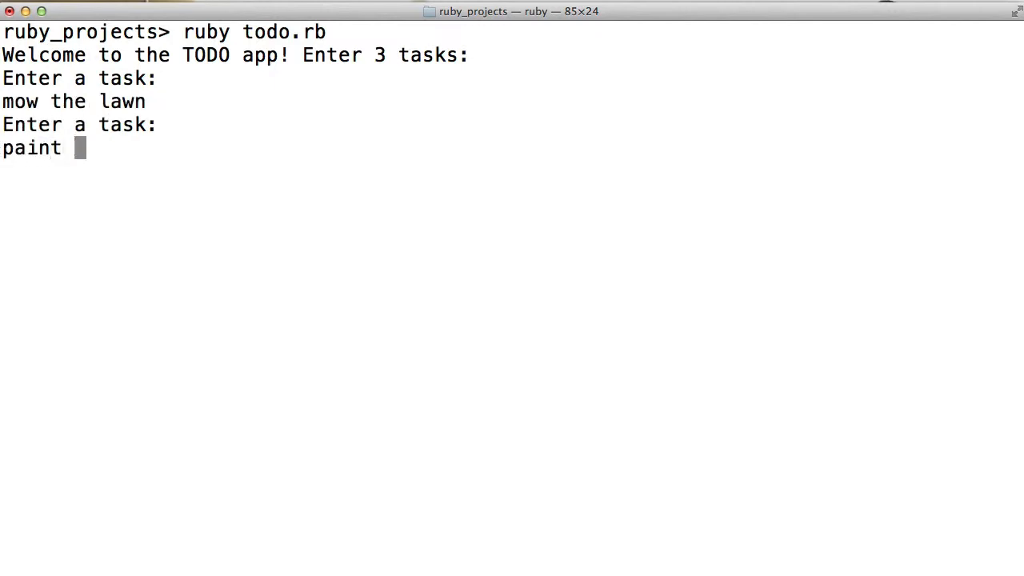
type("neighbor's car")
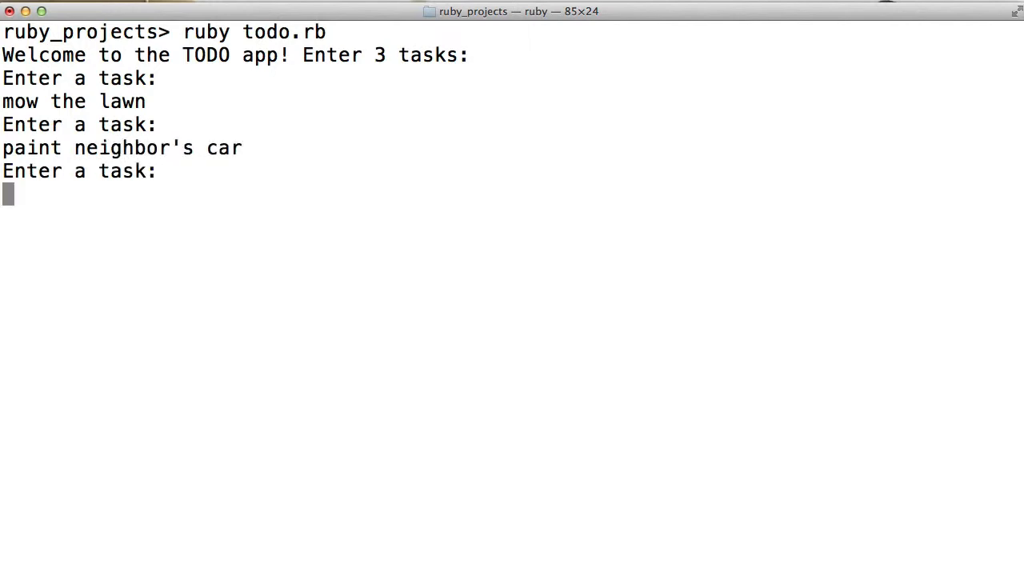
type("feed the pig")
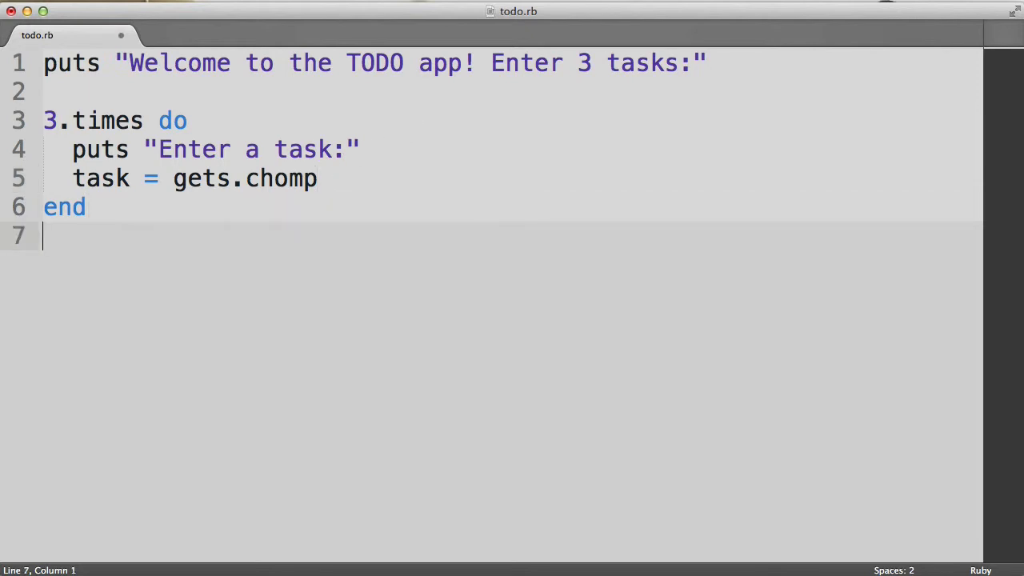
Add puts "Please remember to do the following:" after the loop and select the task variable
type("p")
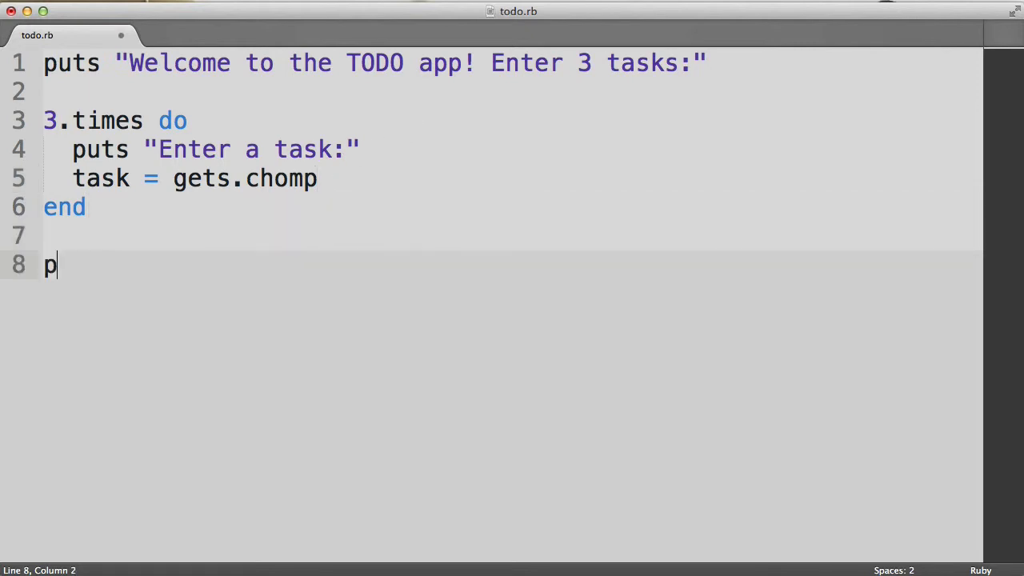
type("uts \"\"")
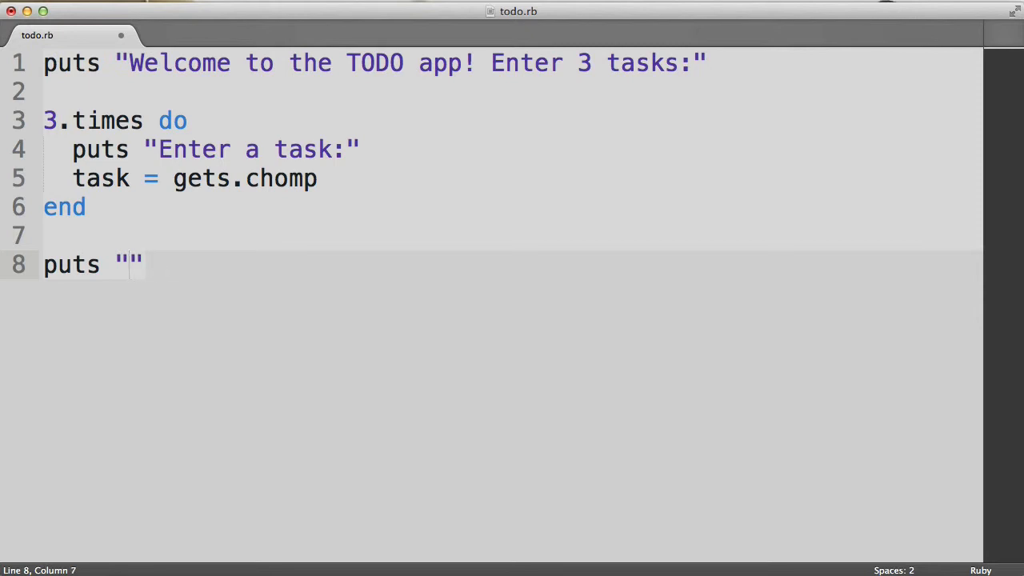
type("Please")
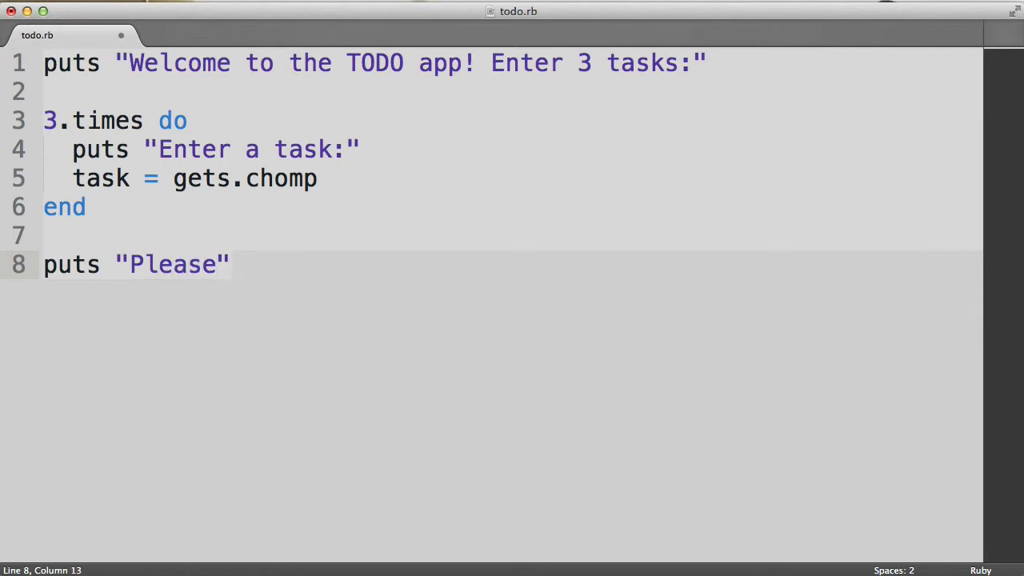
type("remember to do the follow")
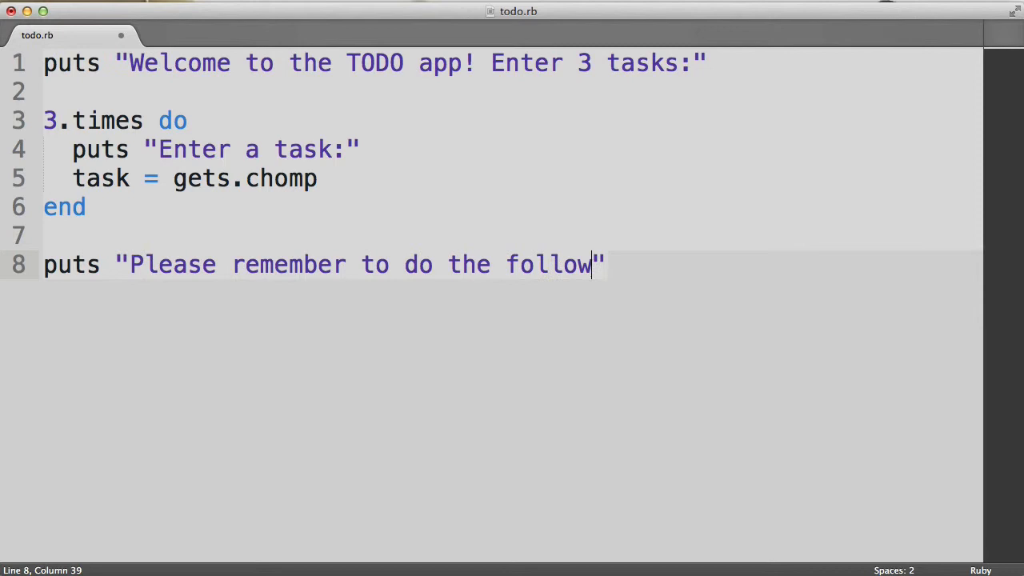
type("ing:\"")
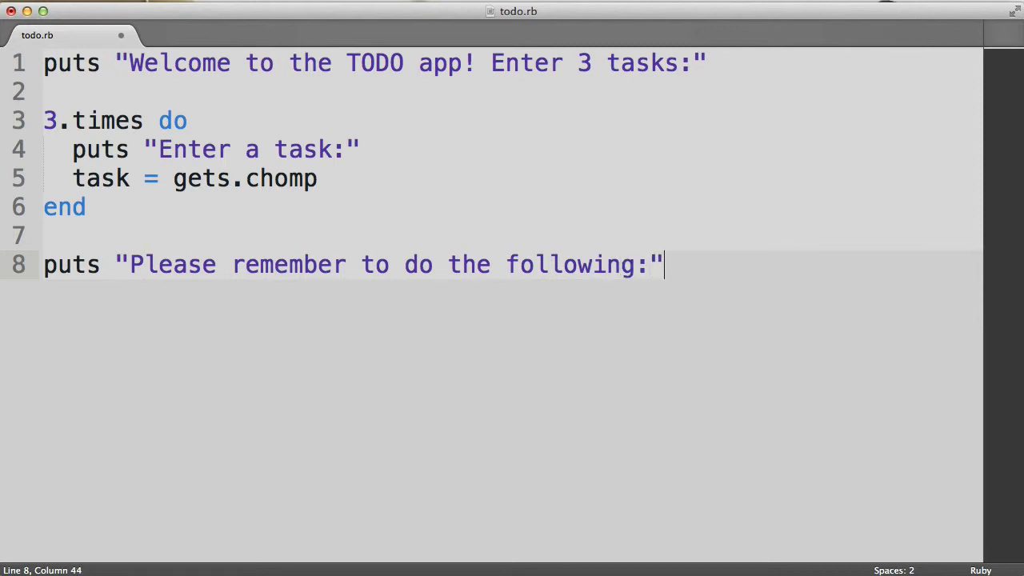
left_click(144, 264)
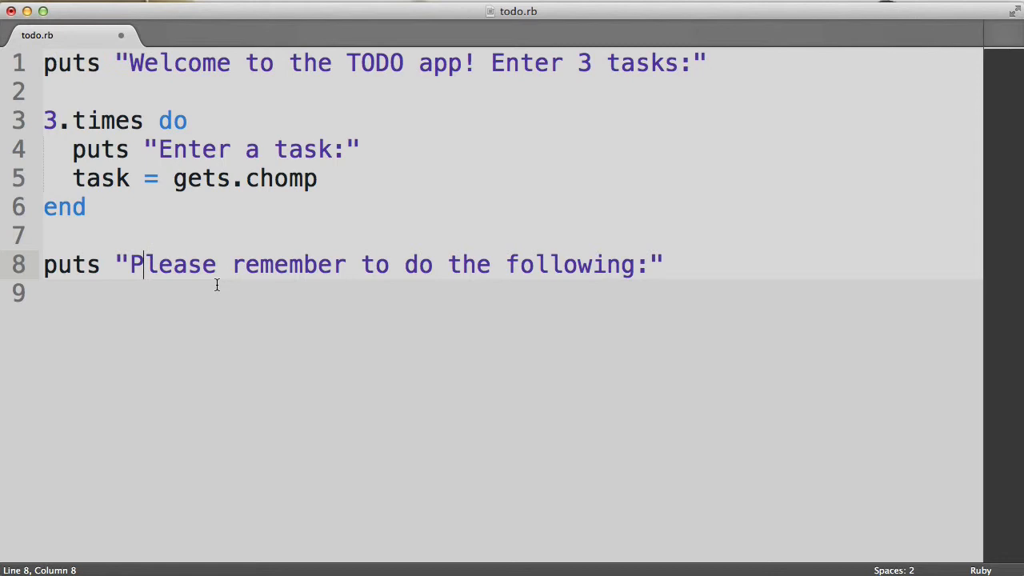
double_click(99, 178)
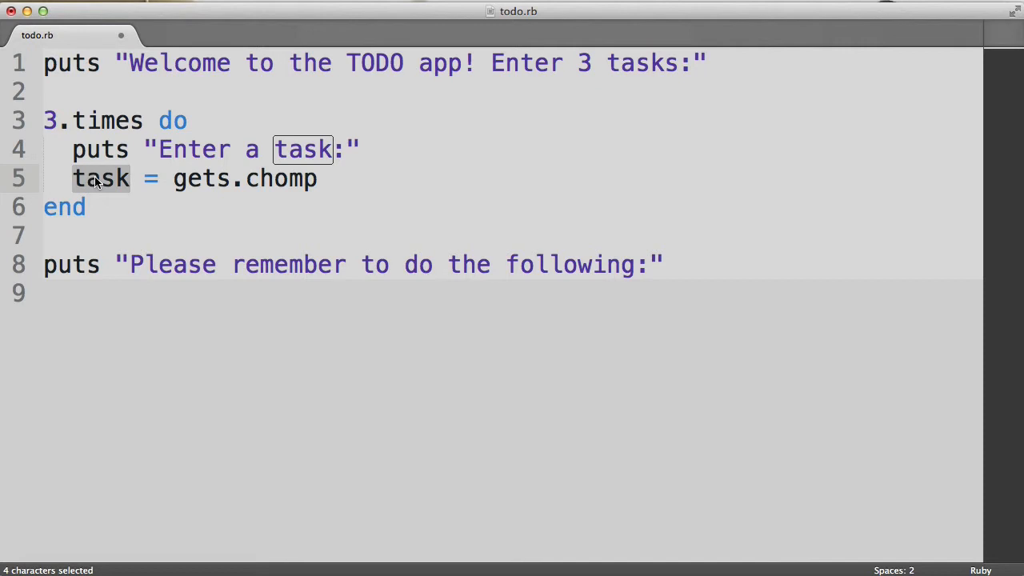
mouse_move(179, 104)
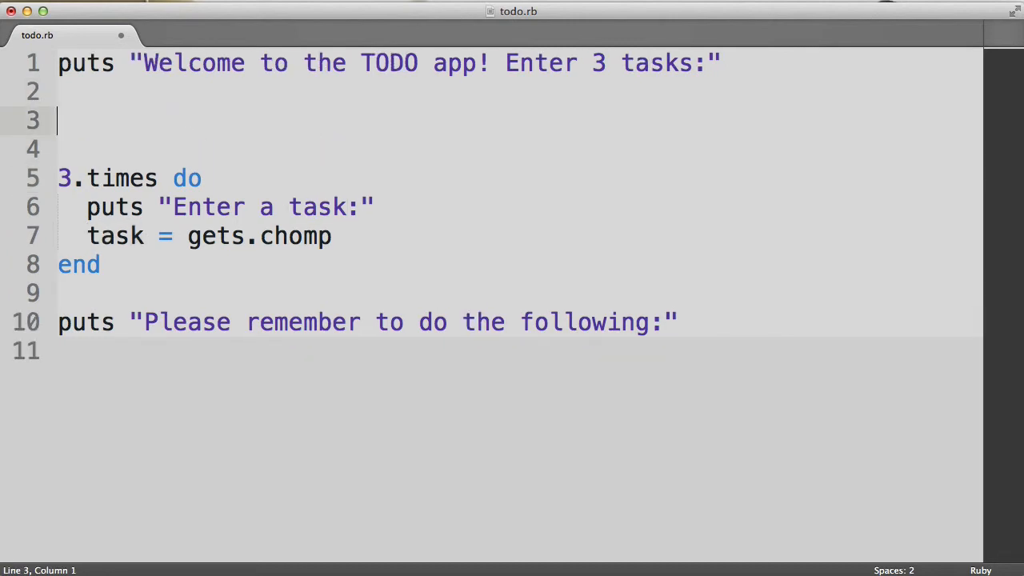
Declare tasks = [] near the top of todo.rb
type("t")
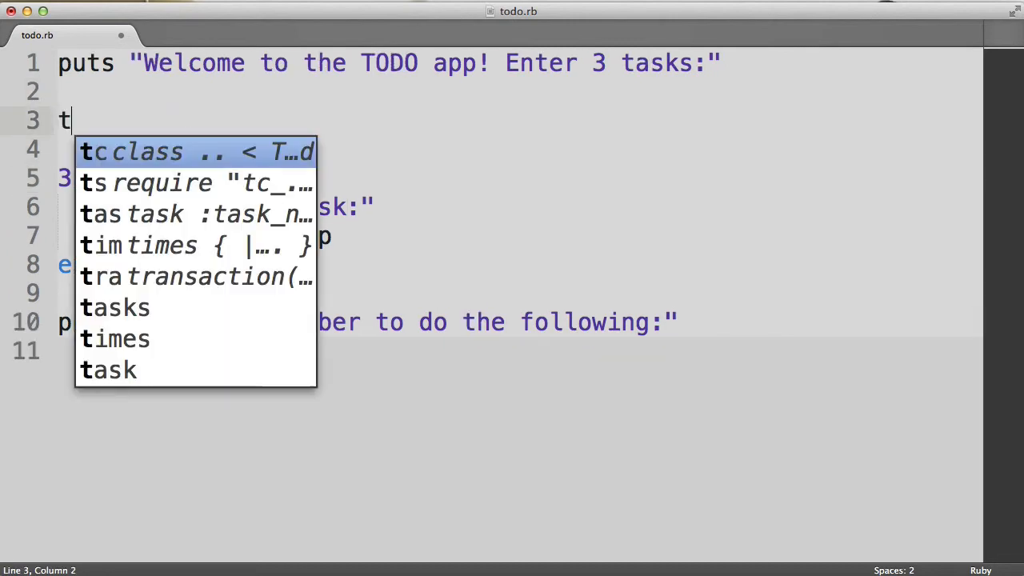
type("asks")
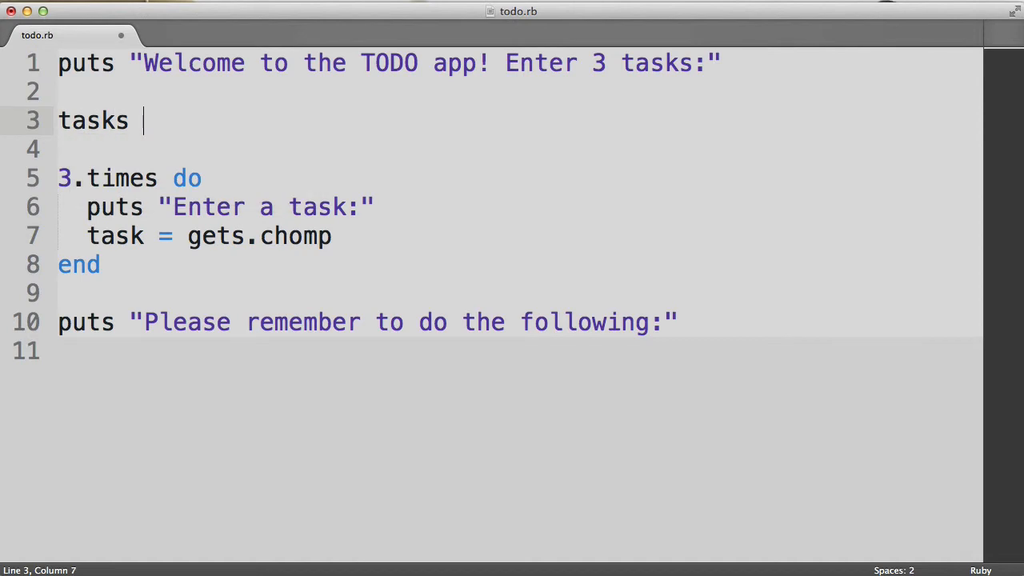
type("= []")
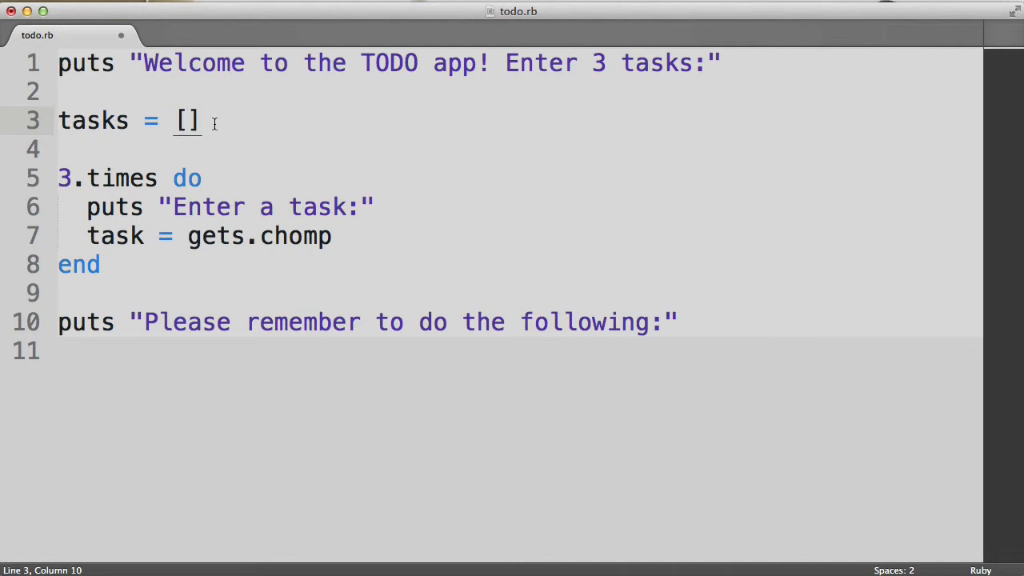
Change line 7 to tasks << gets.chomp and add puts tasks at the end, then save
left_click(143, 235)
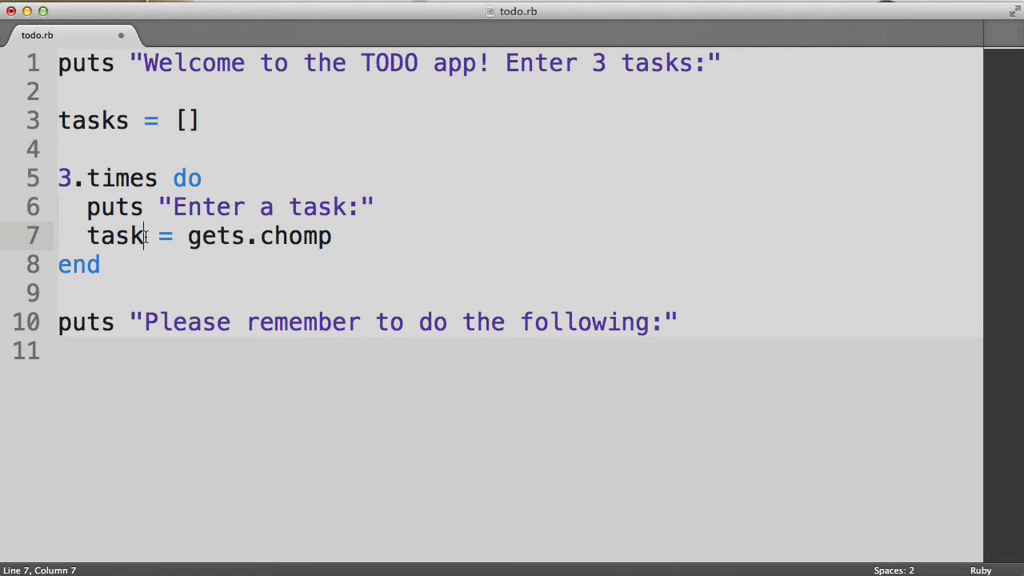
type("s")
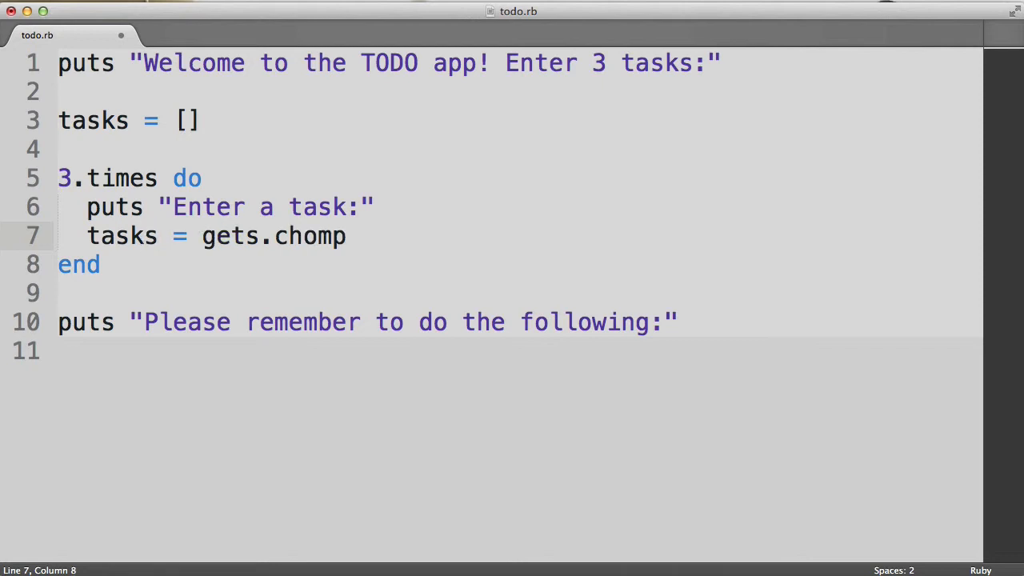
mouse_move(179, 243)
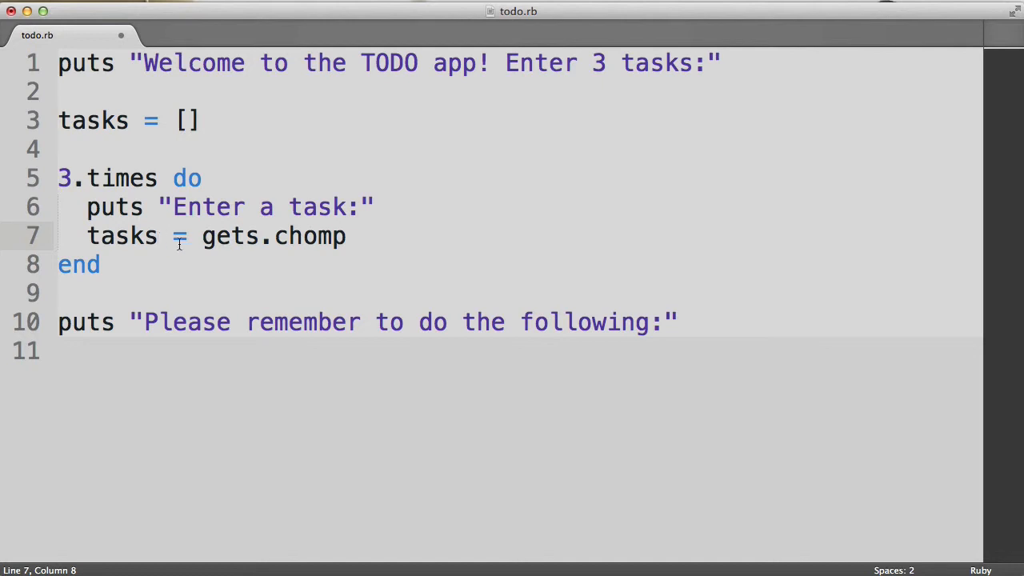
key("backspace")
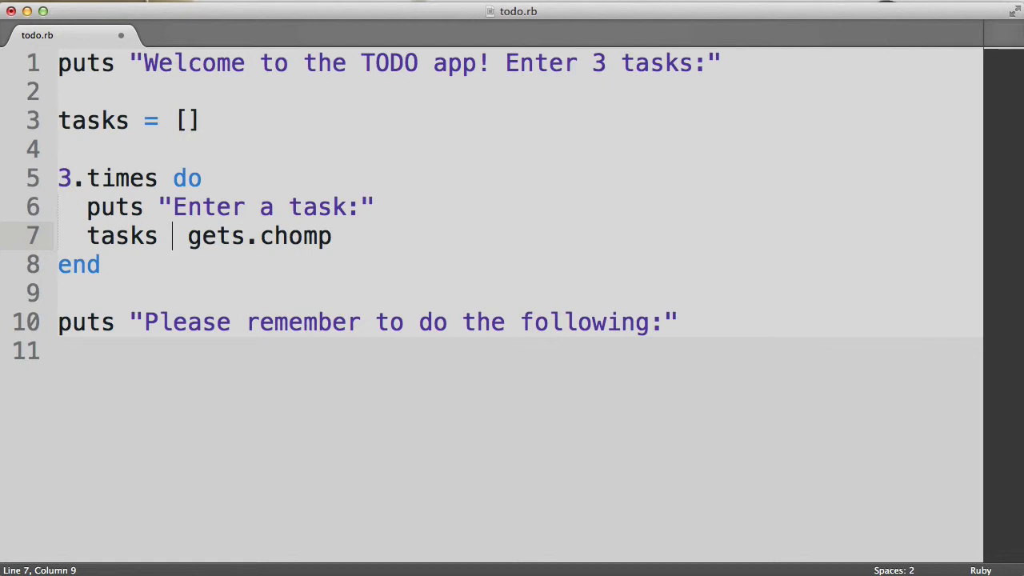
type("<<")
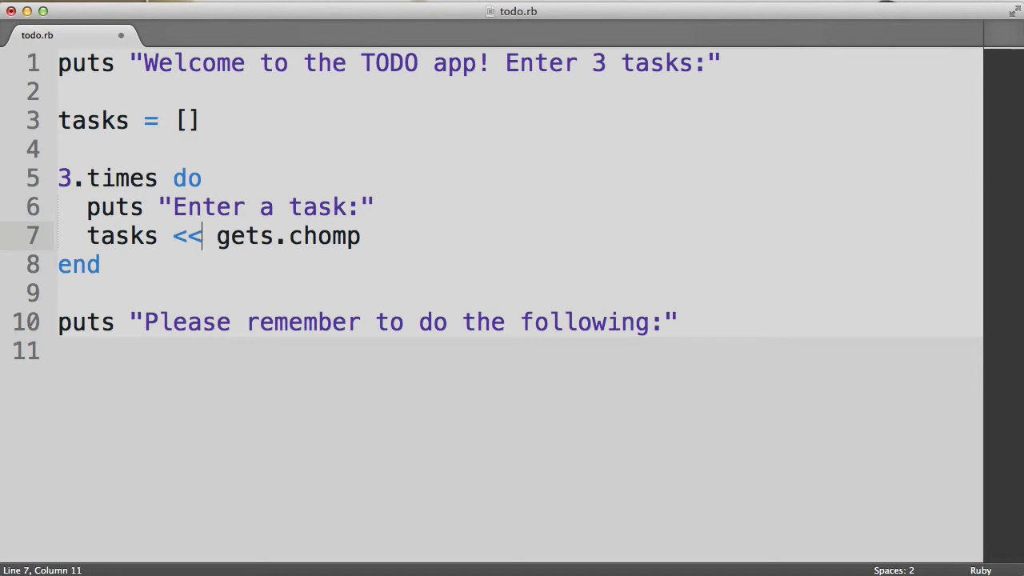
type("puts tasks")
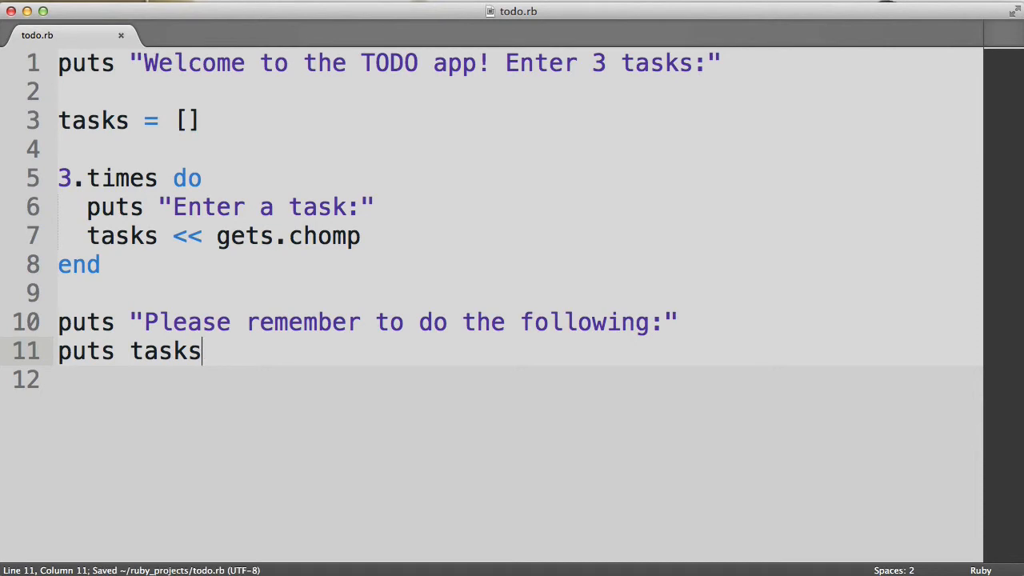
Rerun ruby todo.rb in Terminal, entering mow the lawn and paint neighbor's car, then clear the screen
key("cmd+tab")
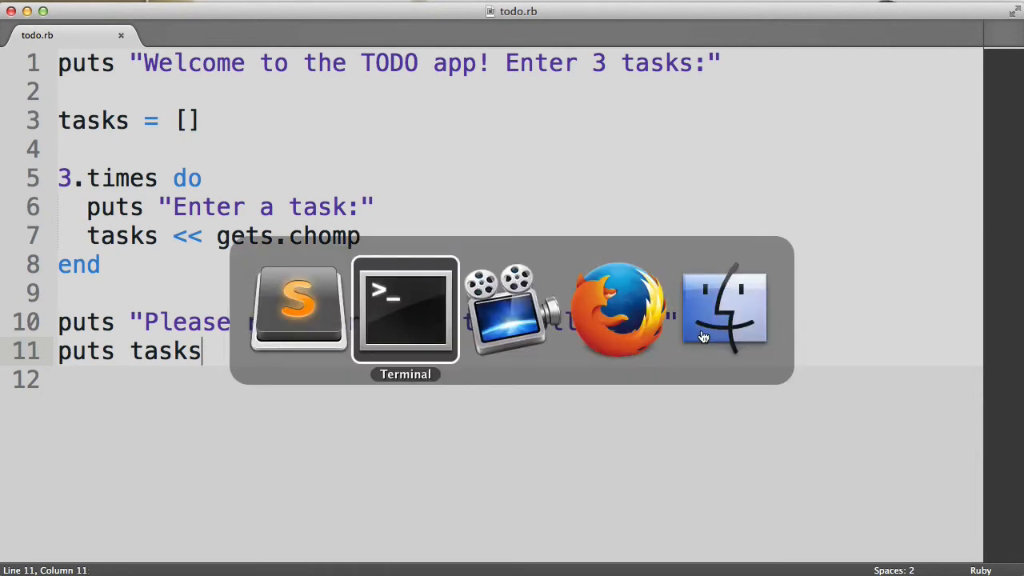
left_click(405, 309)
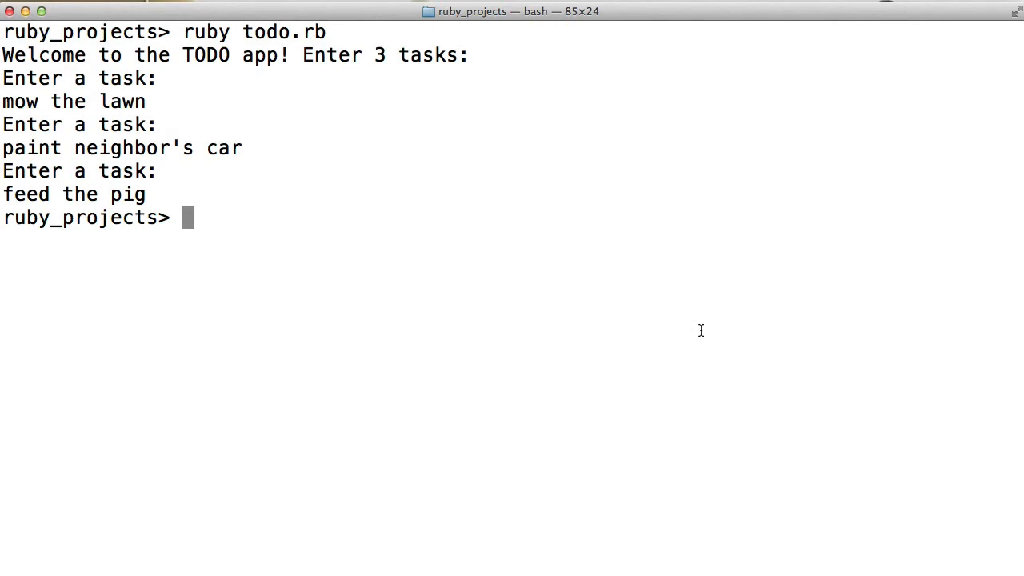
type("ruby todo.rb")
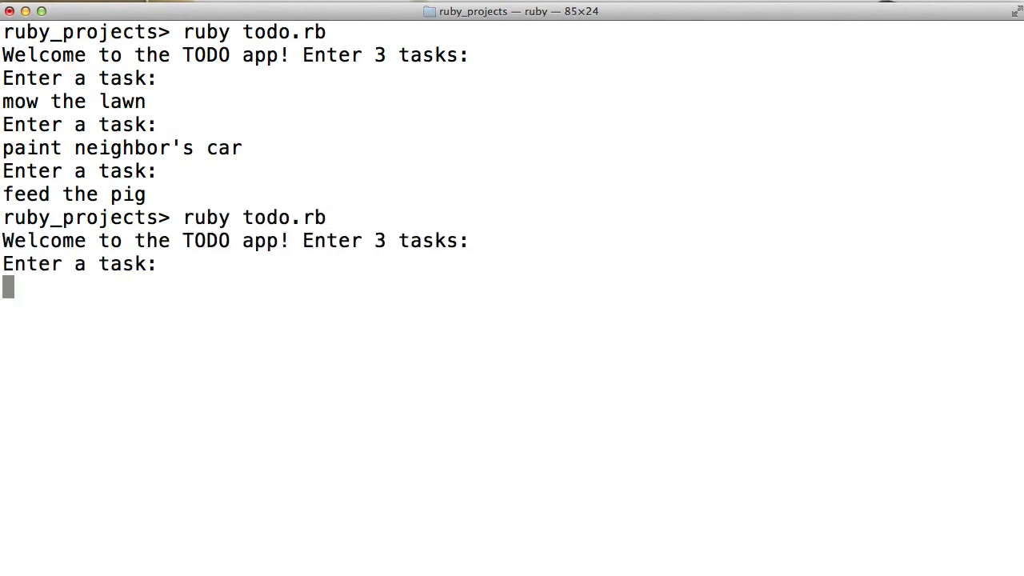
type("mow the lawn")
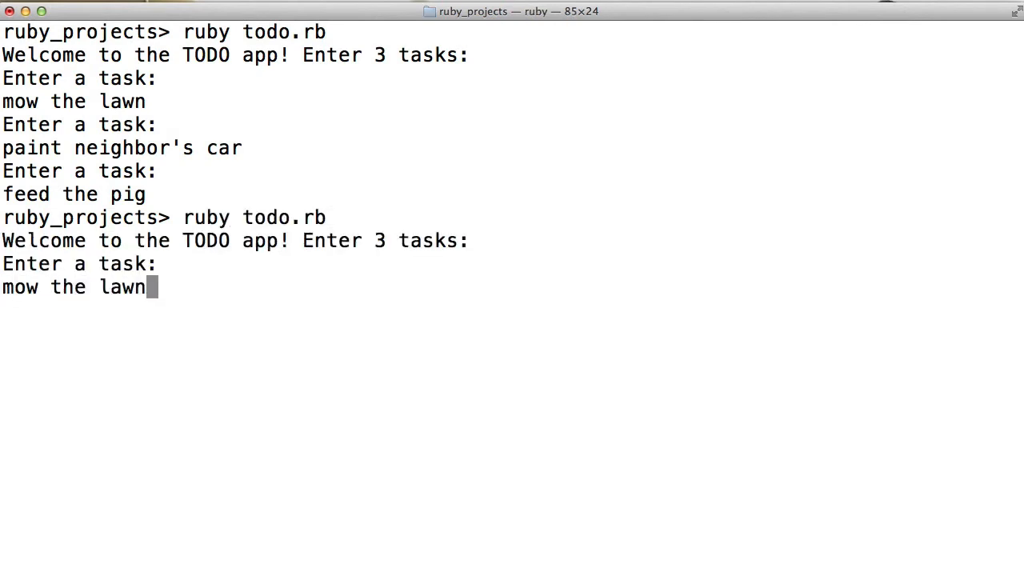
type("paint car")
type("fe")
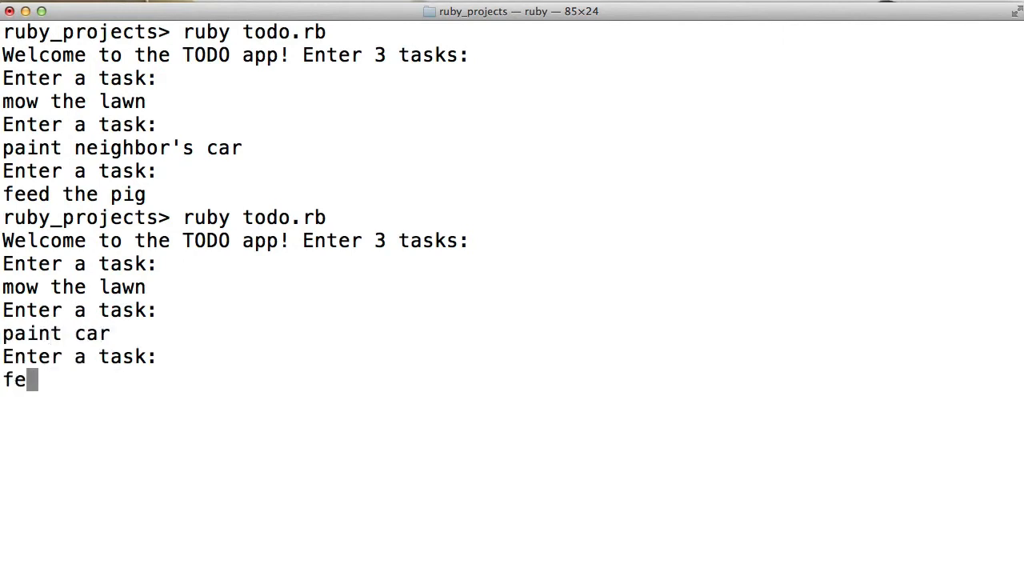
key("Return")
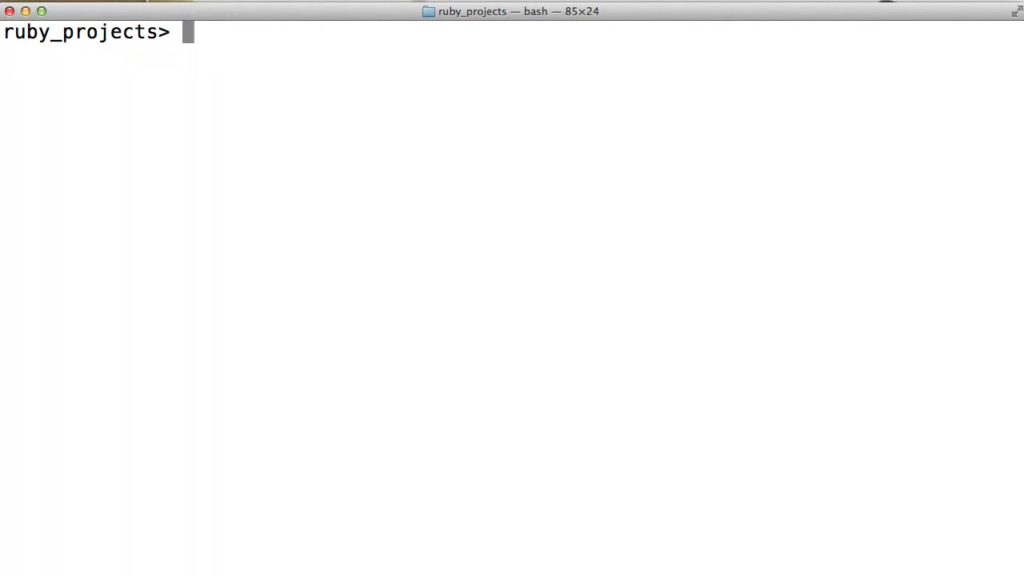
In irb create x = [], append 1, 2 and 3 with <<, and echo x as [1, 2, 3]
type("irb")
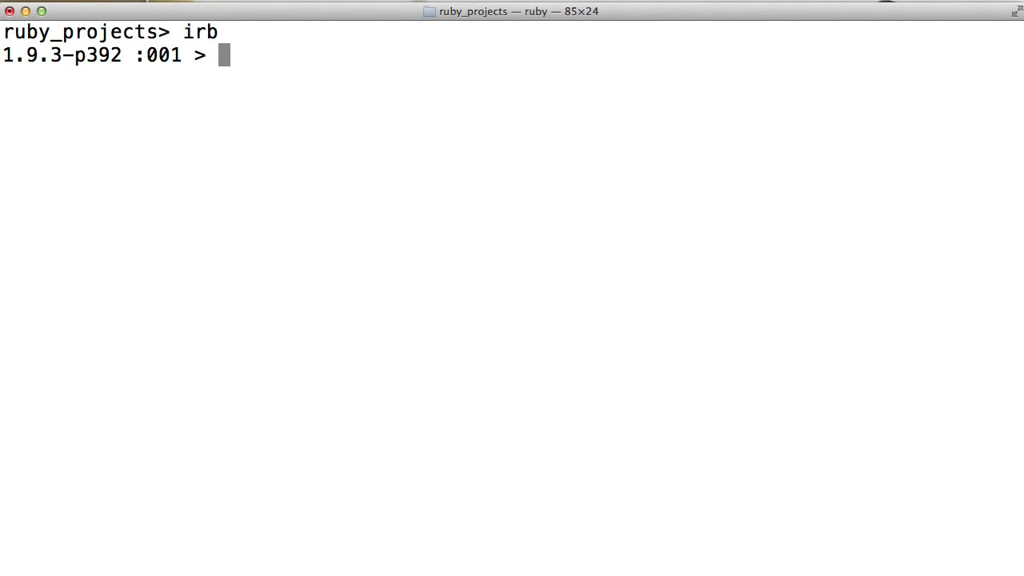
type("x =")
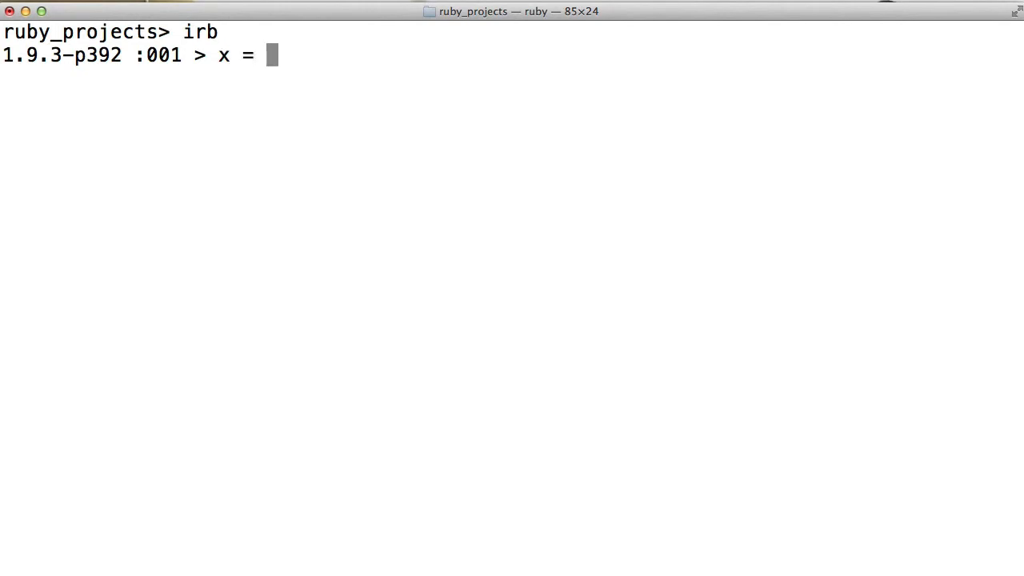
type("[]")
type("x")
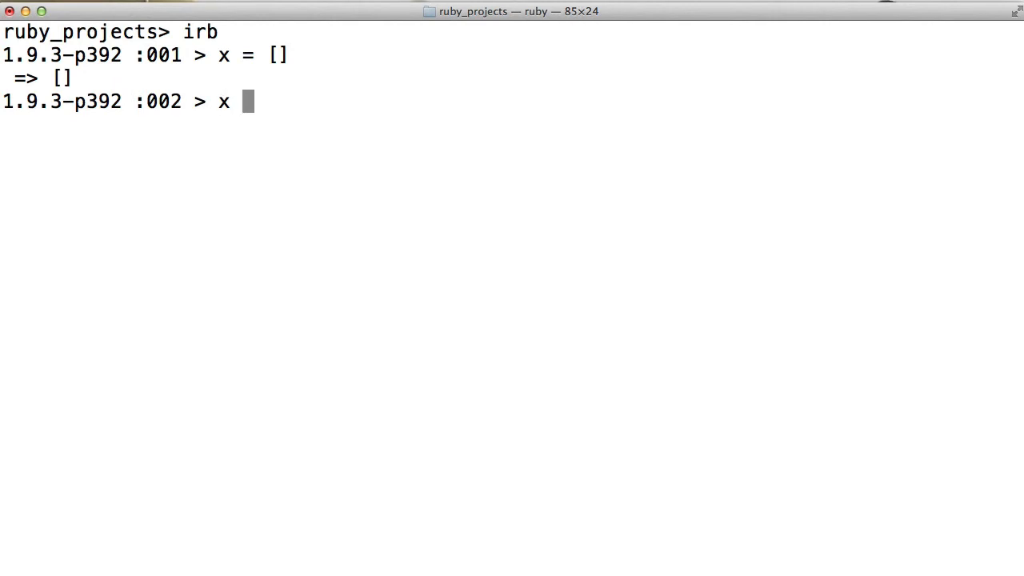
type("<< 1")
type("x")
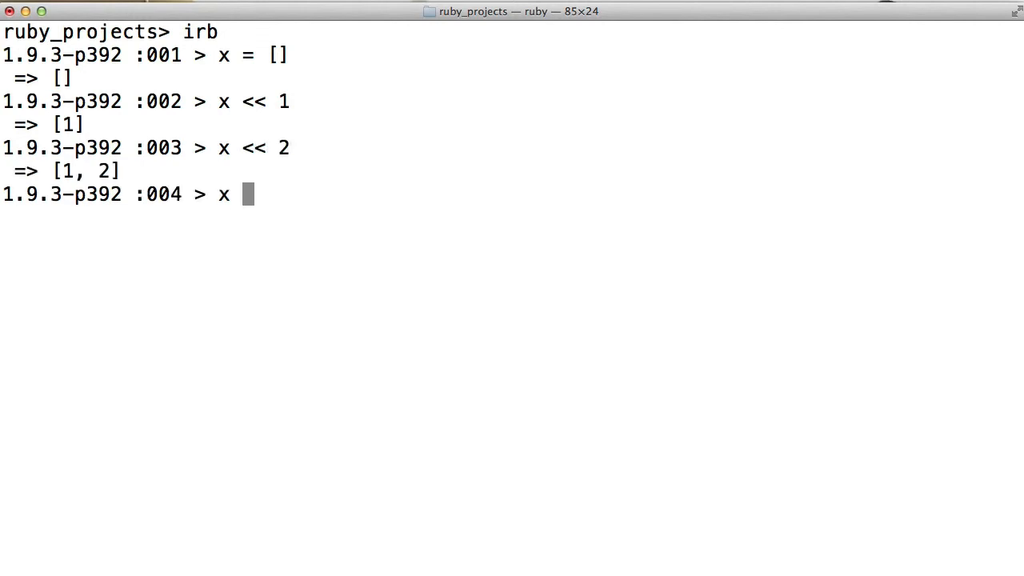
type("<< 3")
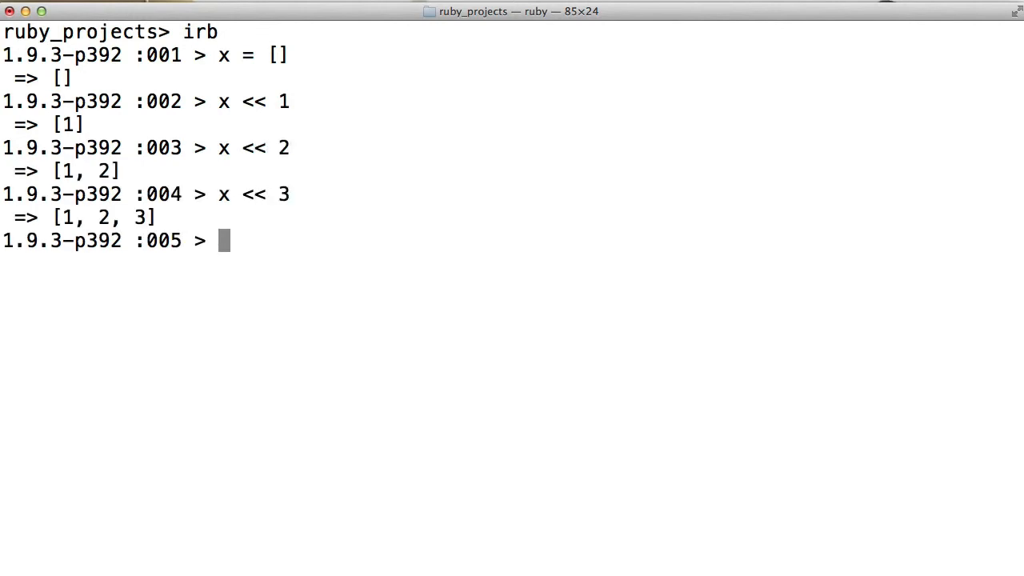
type("x")
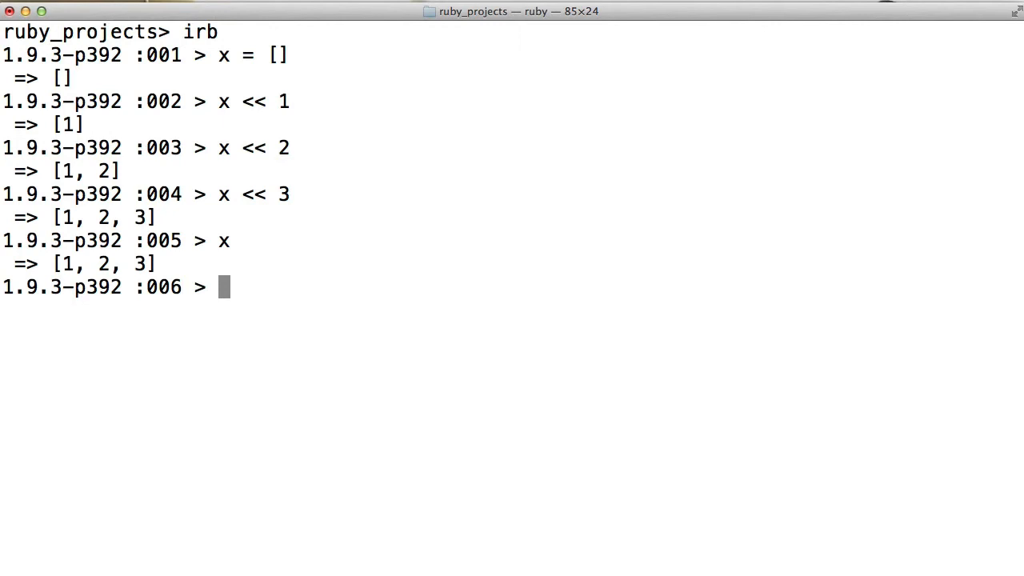
type("k")
type("z =")
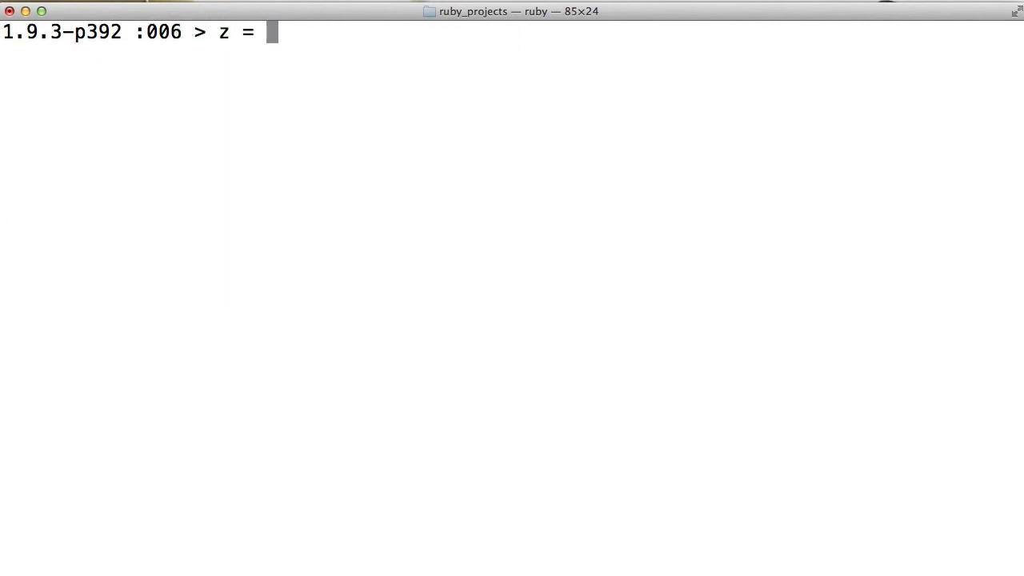
Create z = ["a", "b", "c"] in irb, echo it, and begin looking up z[0]
type("[")
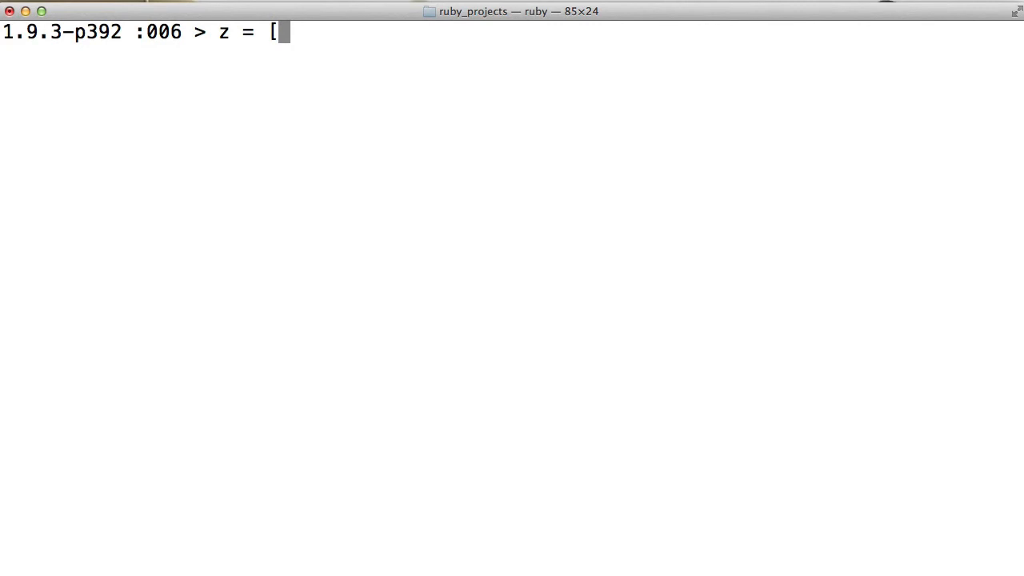
type("\"a\",")
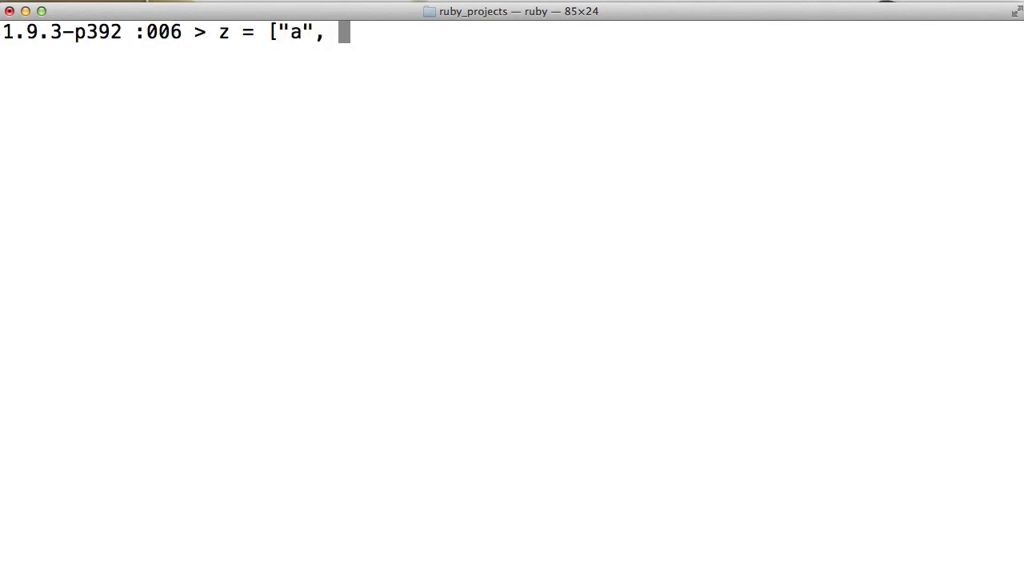
type("\"b\", \"")
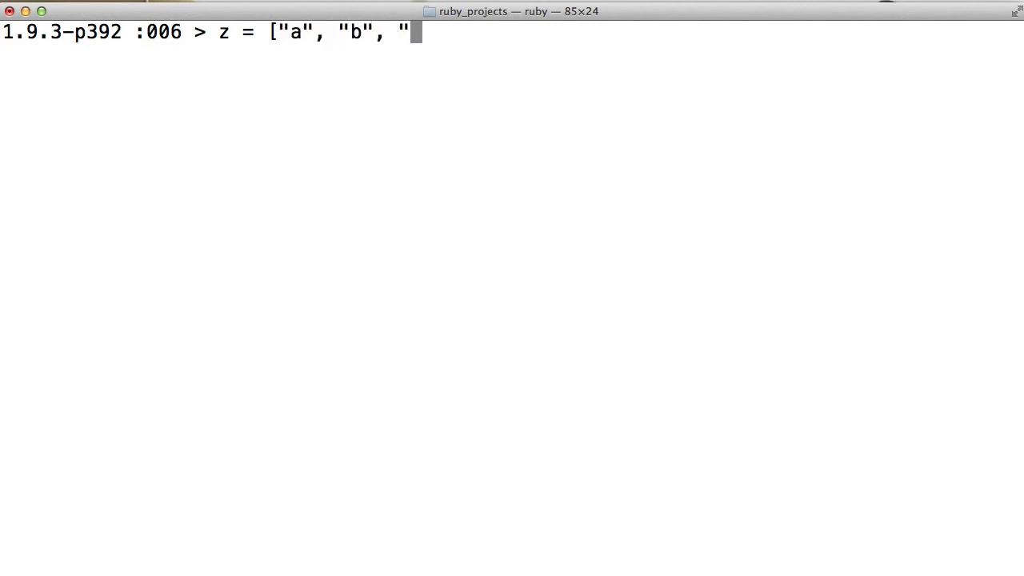
key("Return")
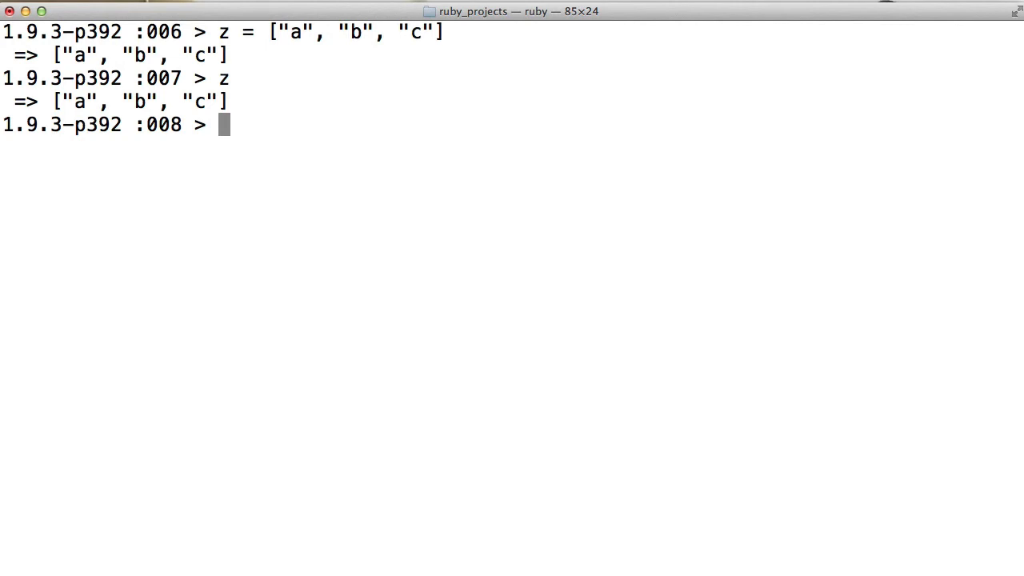
type("z")
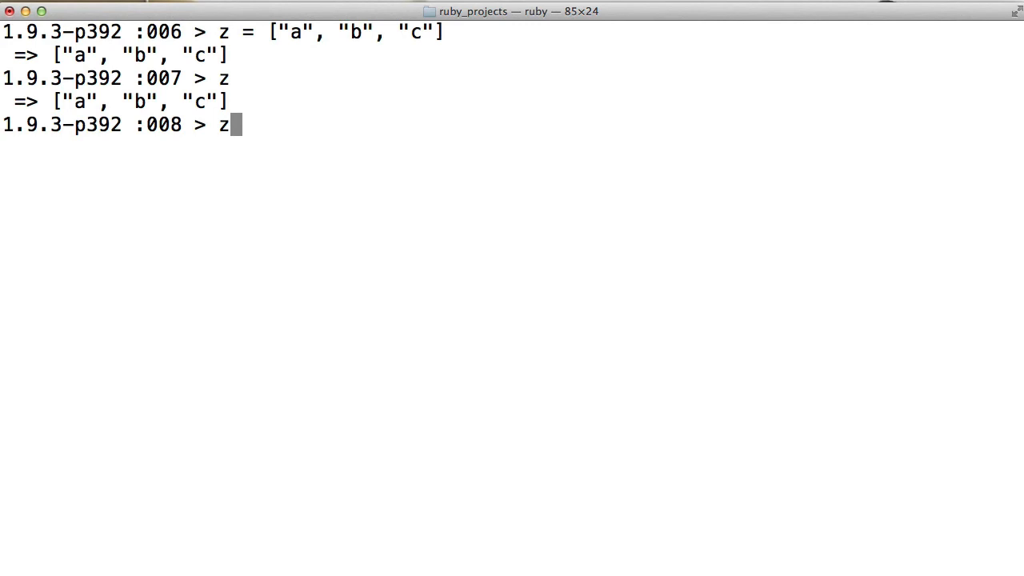
type("[")
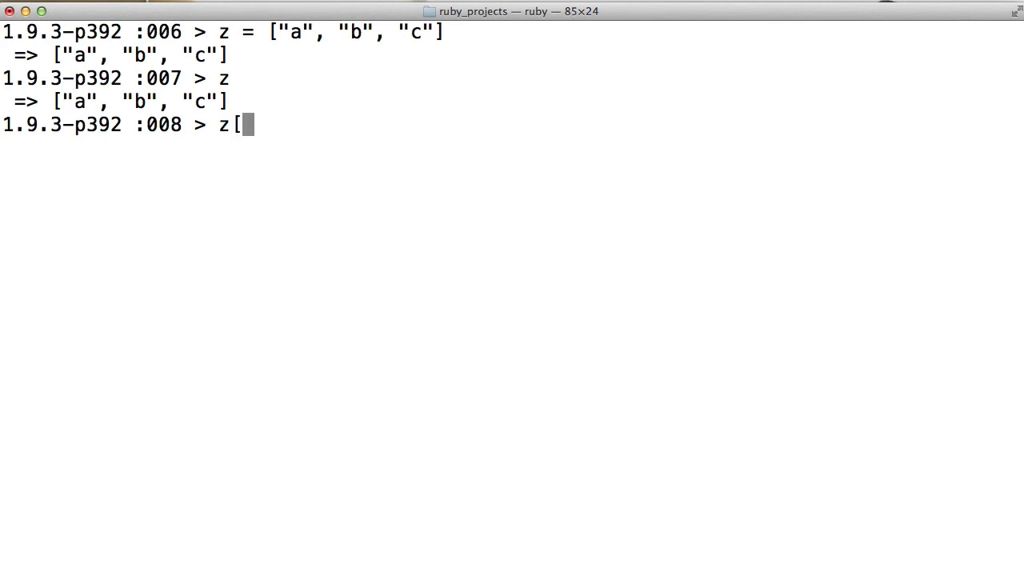
type("0]")
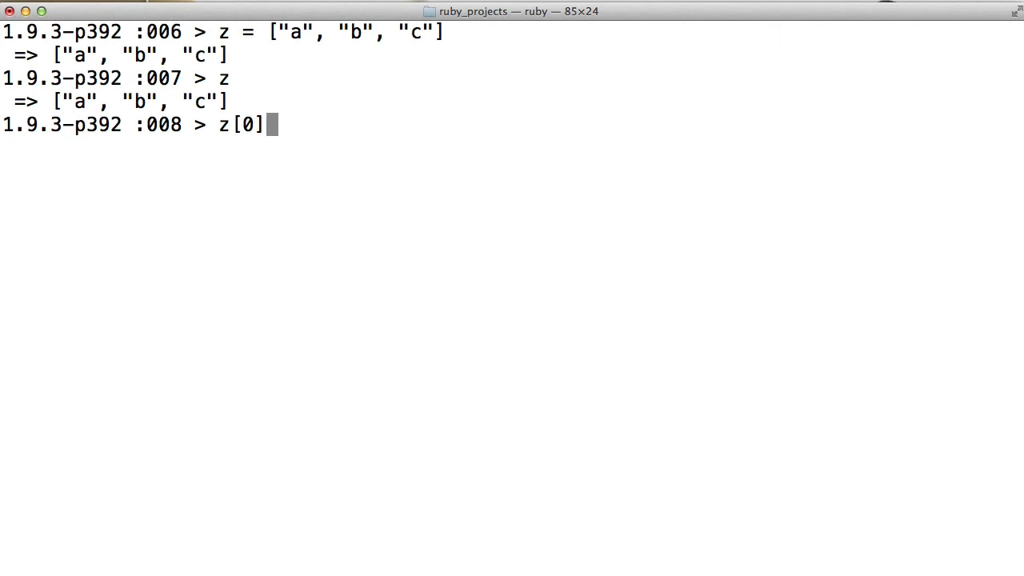